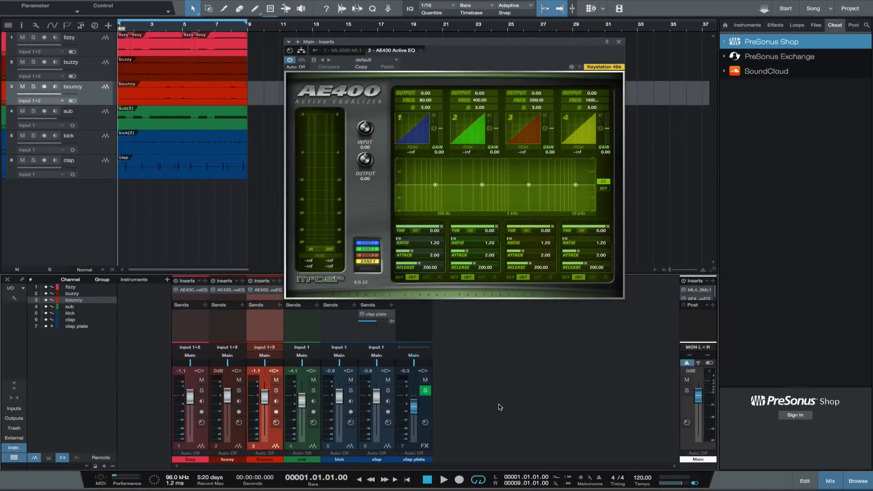
Close the main bus AE400 Active EQ plug-in window.
left_click(618, 42)
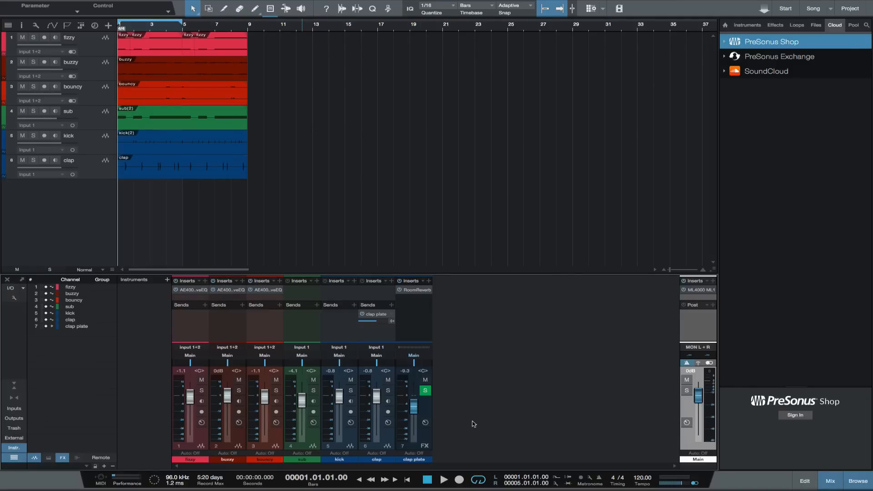
Play the song to hear the mix through the three AE400 inserts.
left_click(443, 480)
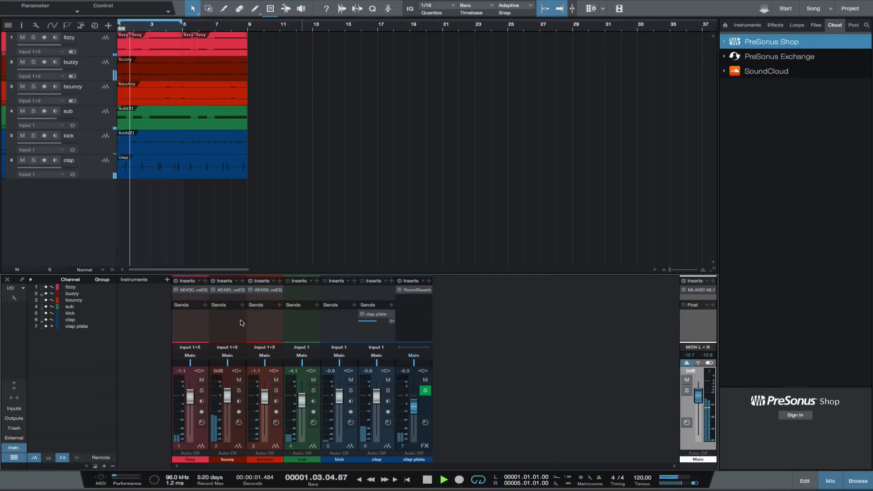
left_click(444, 480)
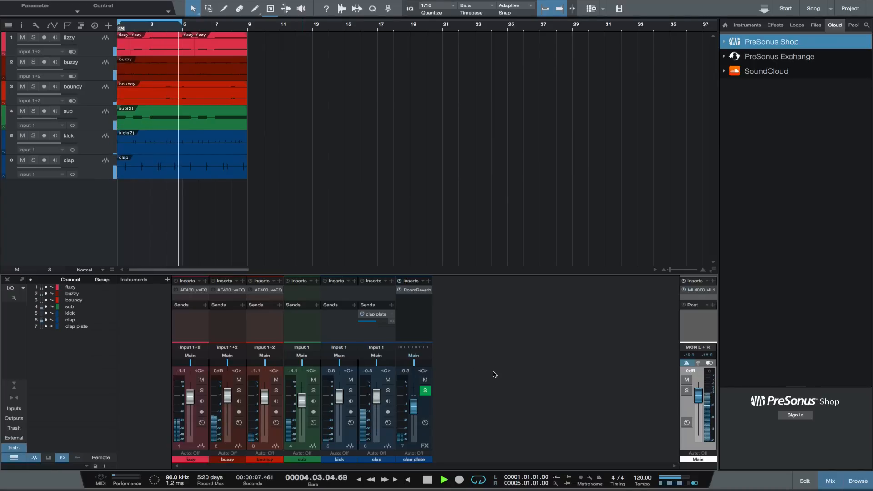
left_click(426, 481)
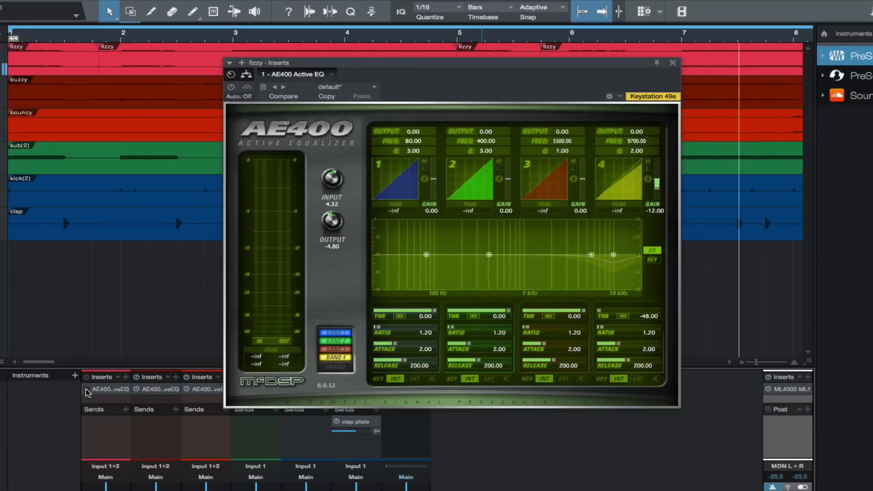
Scroll right to view the fizzy track's AE400 band 4 cut at 9.7 kHz.
scroll("right", 3)
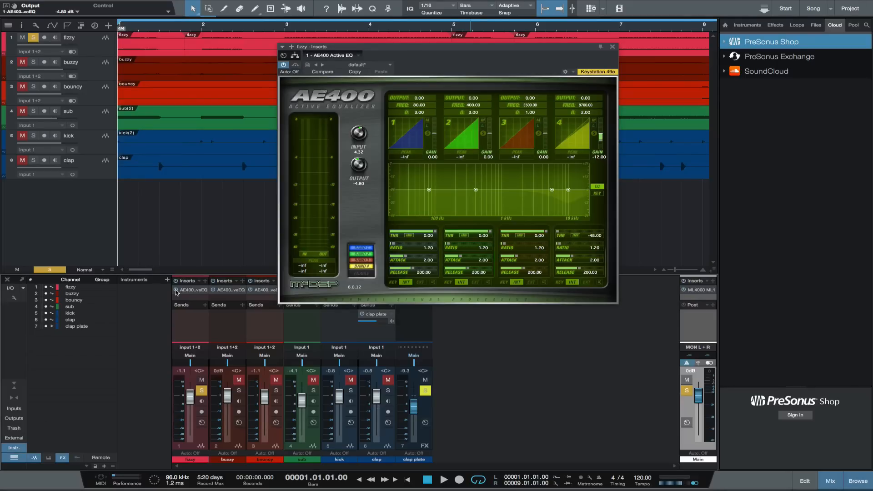
mouse_move(529, 429)
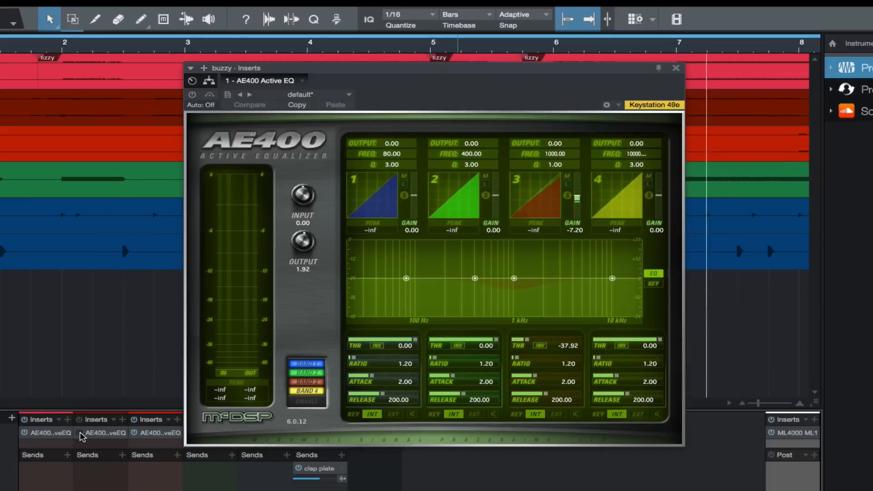
Scroll right to view buzzy's AE400 band 3 cutting 7.2 dB at 1 kHz.
scroll("right", 3)
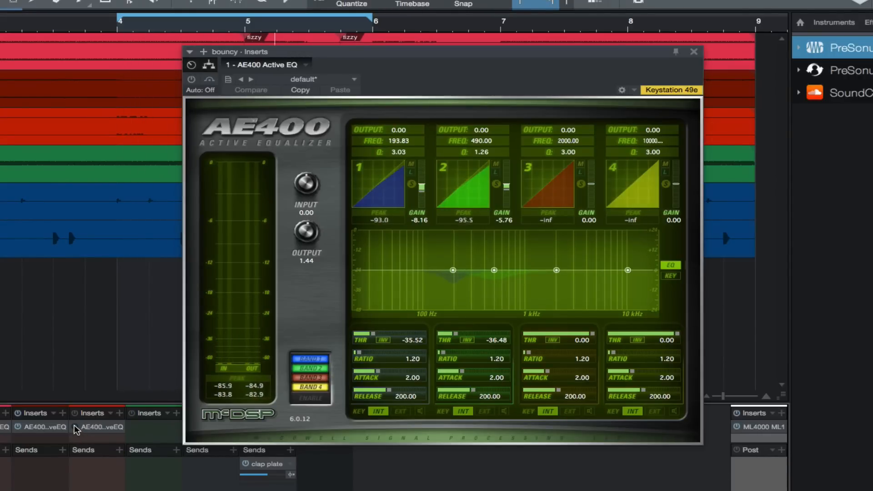
Re-enable the bouncy track's AE400 during playback to compare with it off.
left_click(191, 79)
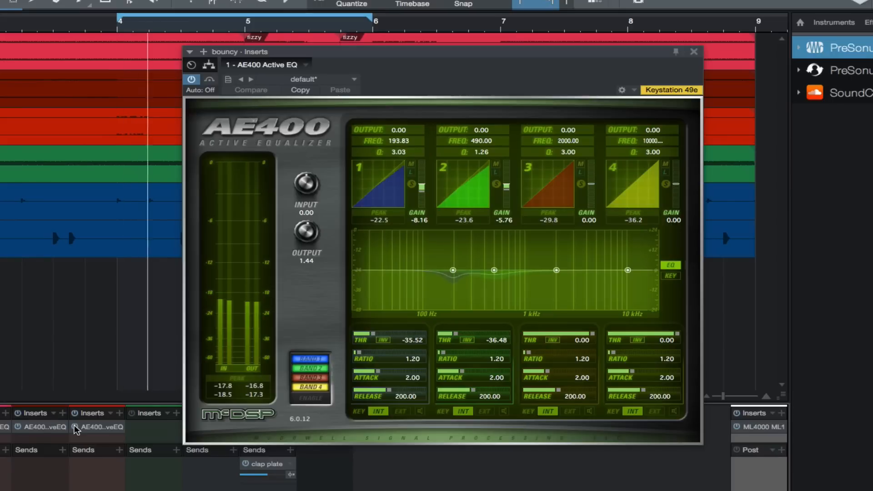